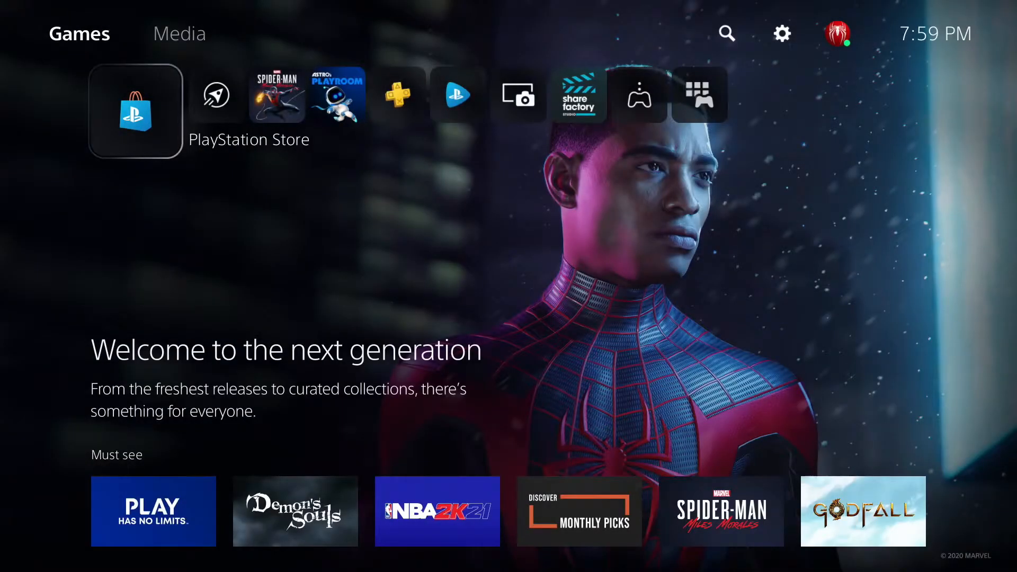
{"action": "mouse_move", "coordinate": [134, 110]}
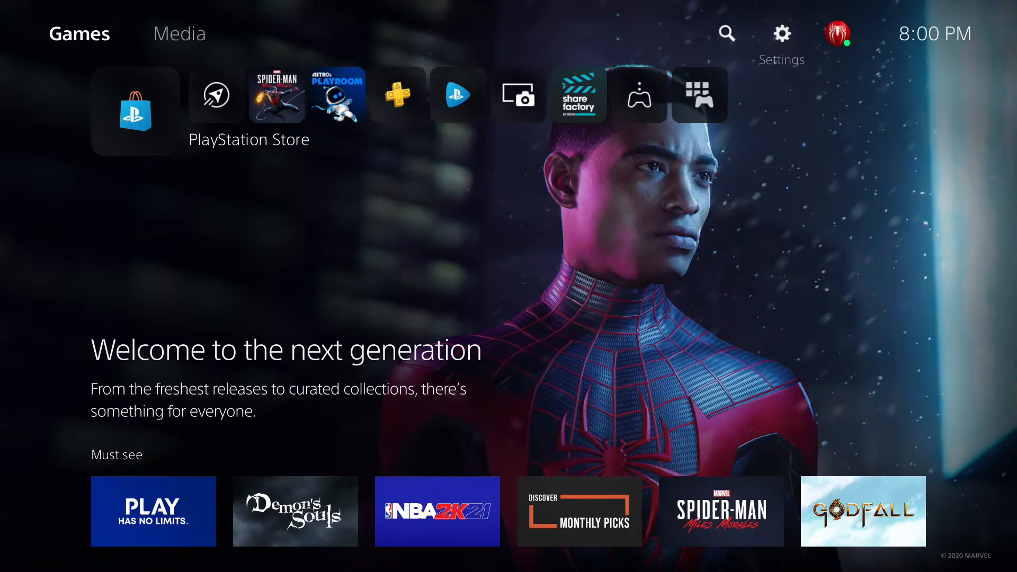
Reach the System settings' HDMI page from the home screen Settings gear, showing HDMI Device Link on and Enable HDCP off.
{"action": "left_click", "coordinate": [781, 34]}
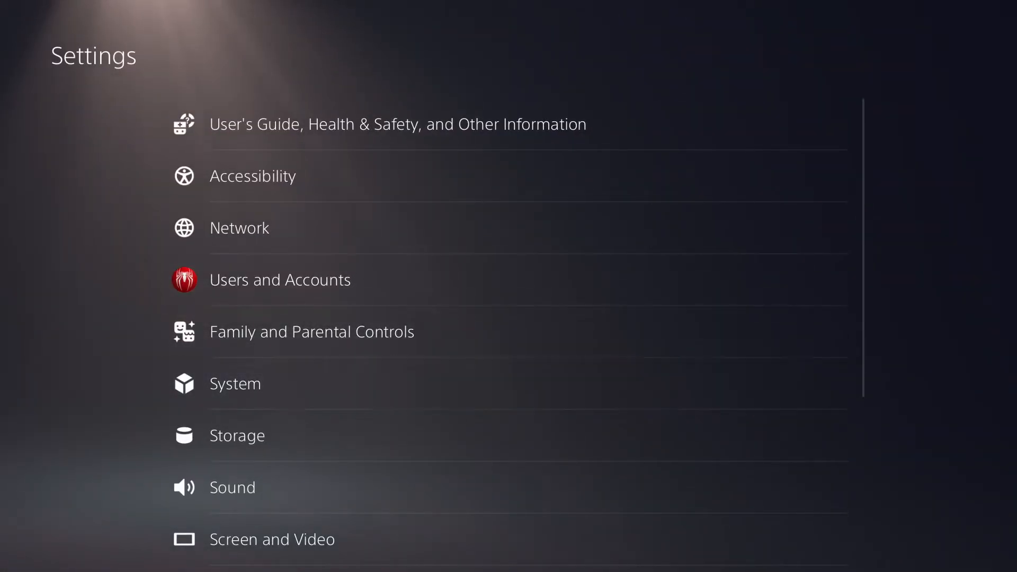
{"action": "left_click", "coordinate": [235, 383]}
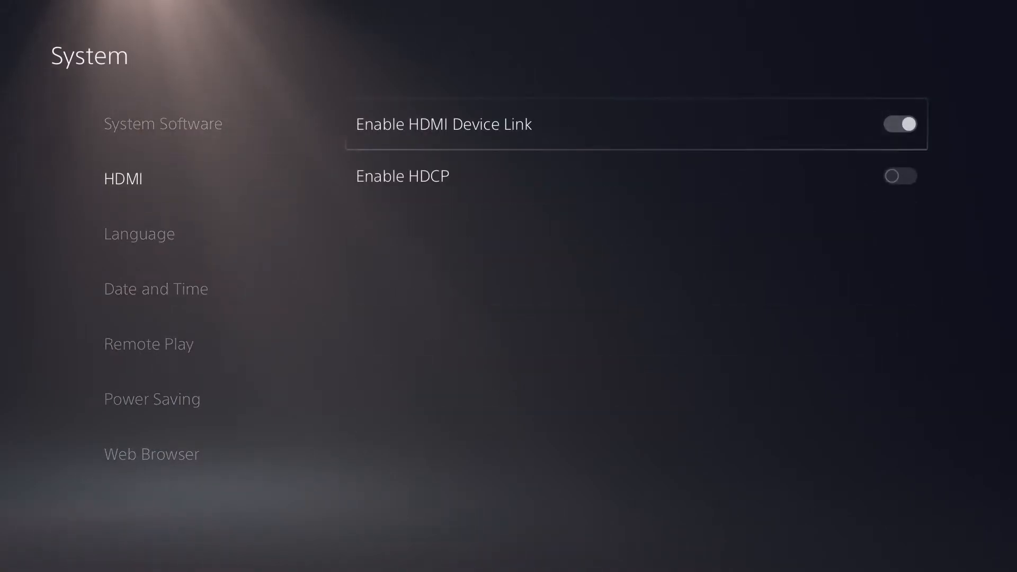